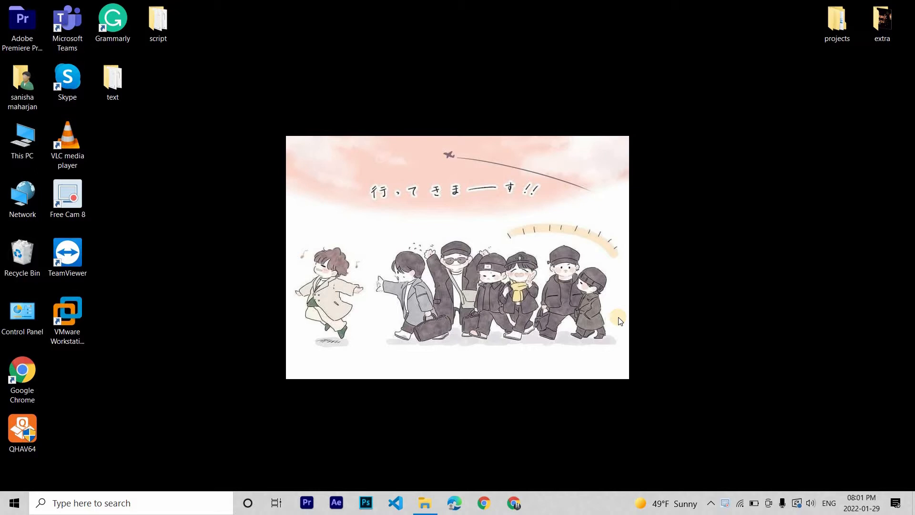
mouse_move(684, 483)
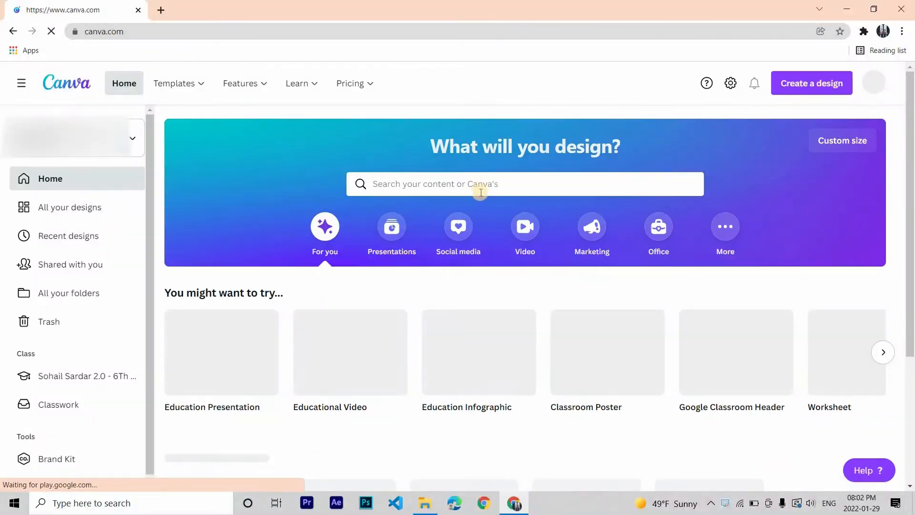
Step: Search 'youtube outro' and open the Pink Purple Bokeh 'Thanks for watching' template
text(youtube outro)
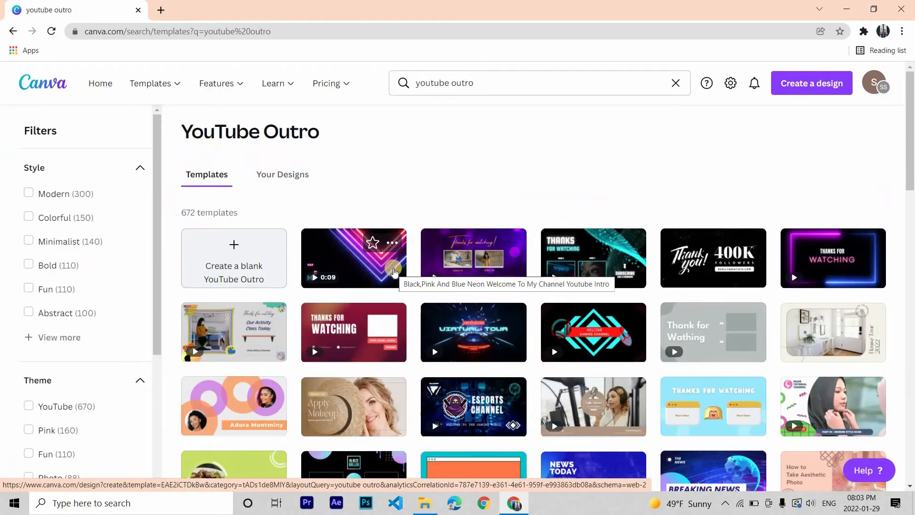
scroll(down, 3)
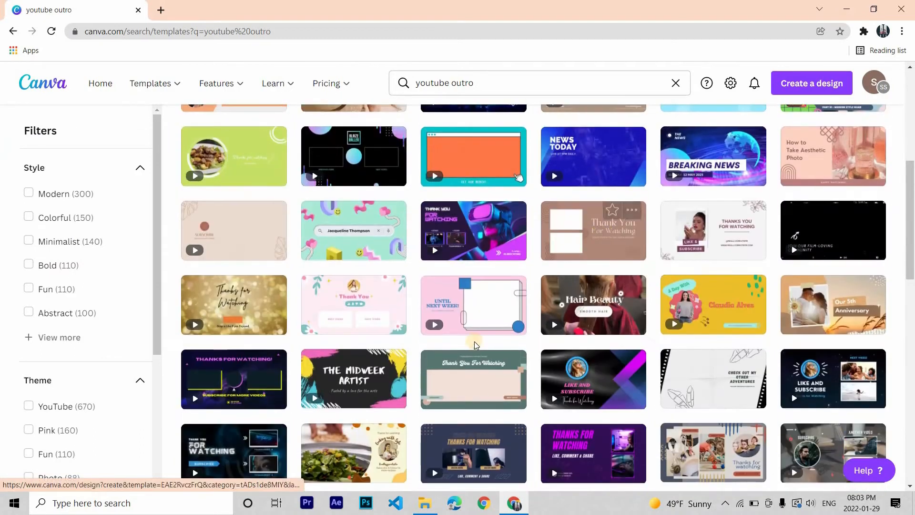
mouse_move(228, 235)
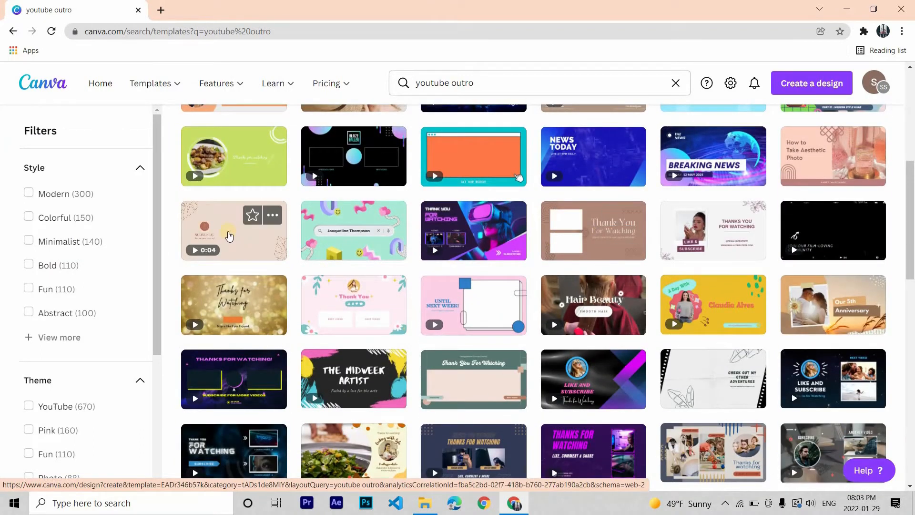
scroll(down, 3)
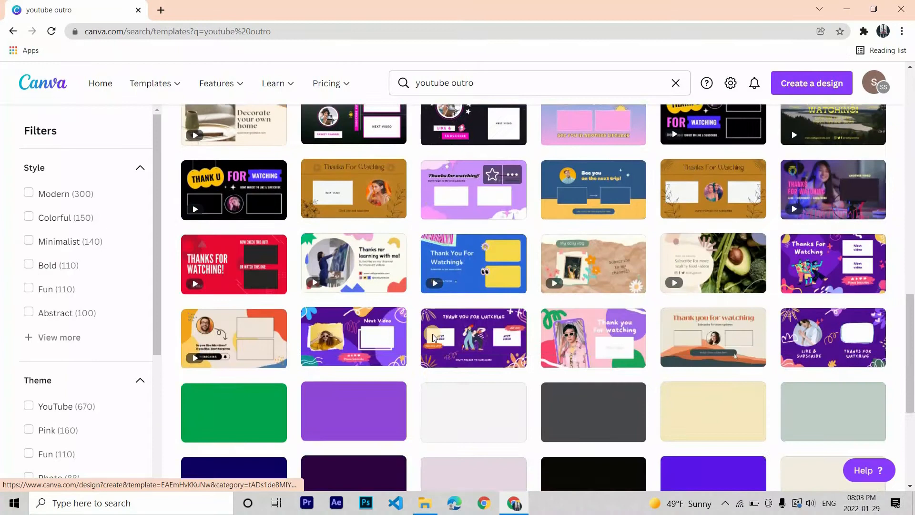
scroll(down, 3)
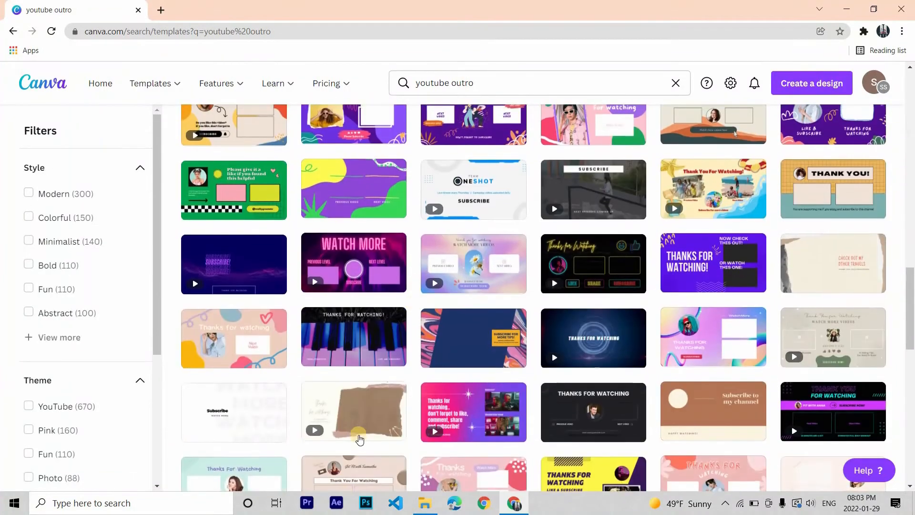
scroll(up, 3)
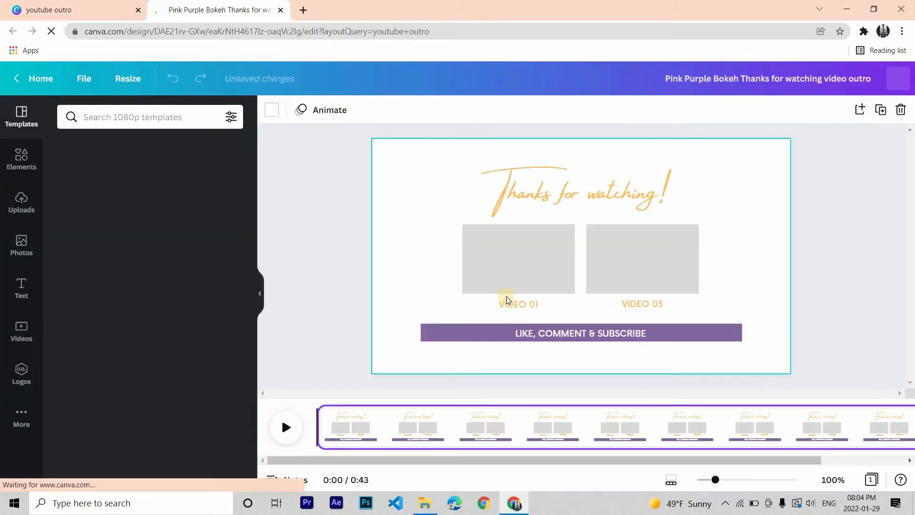
Step: Add the black 'Thank U For Watching' page and delete the original bokeh page
click(517, 258)
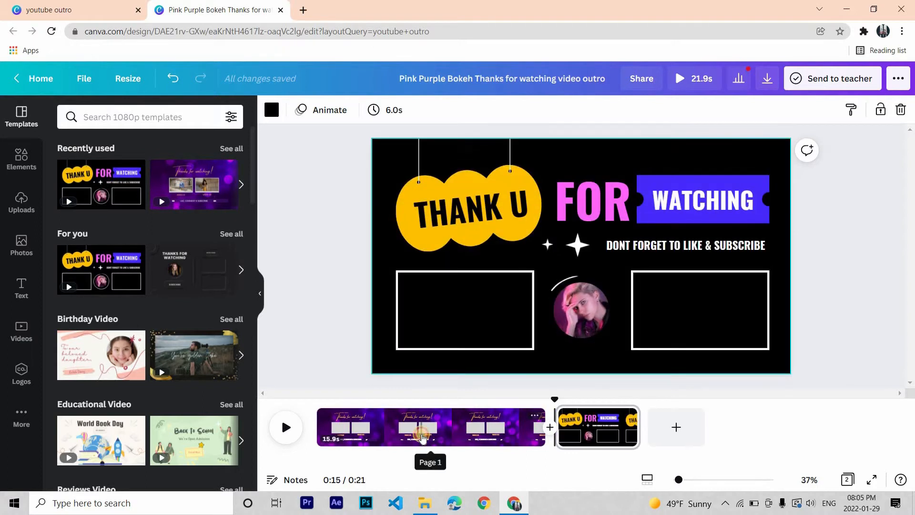
right_click(430, 426)
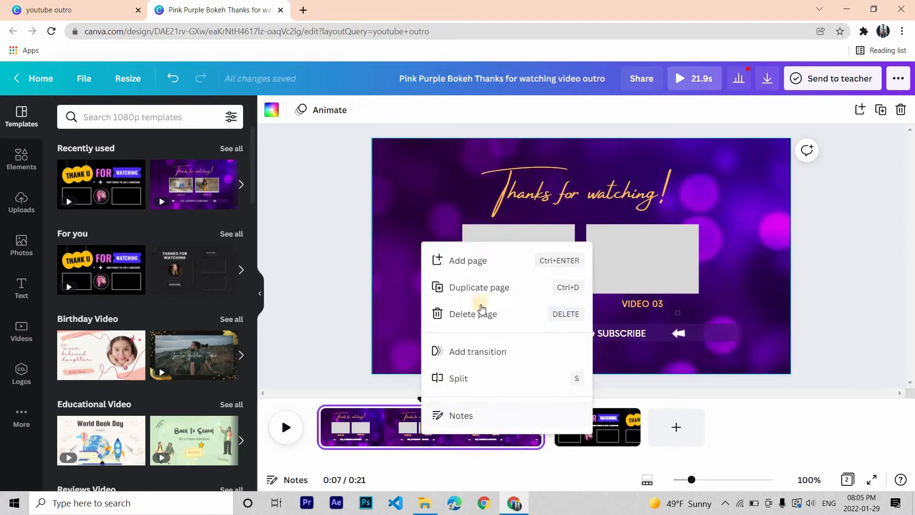
click(473, 314)
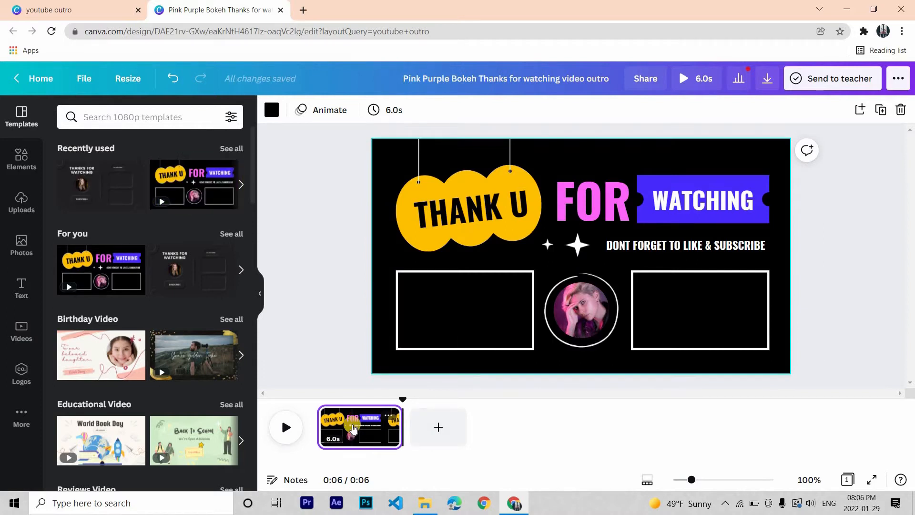
Step: Delete the woman's portrait photo from the middle circle frame
click(582, 309)
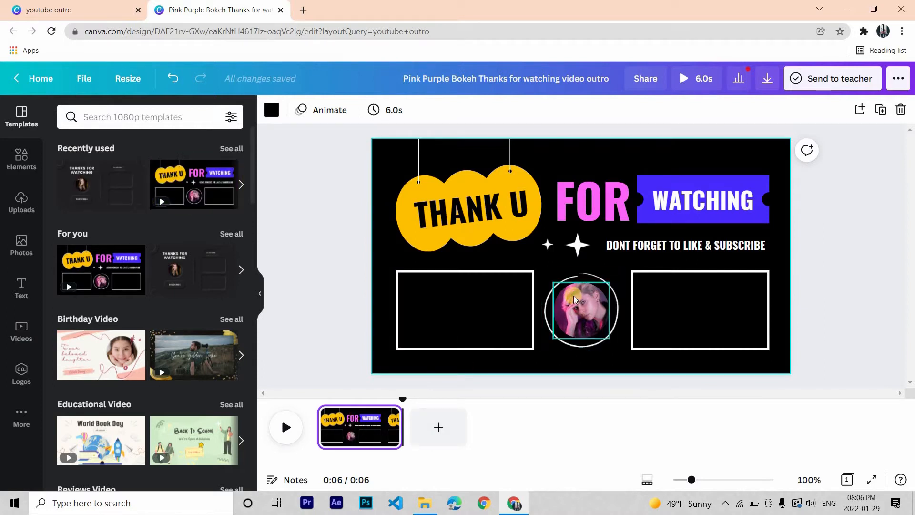
click(581, 310)
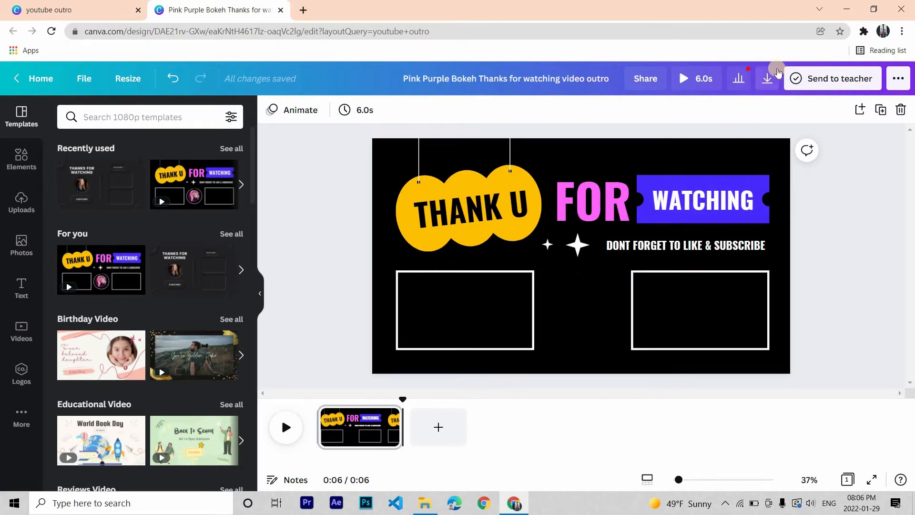
Step: Download the black Thank U For Watching outro as an MP4 video
click(767, 79)
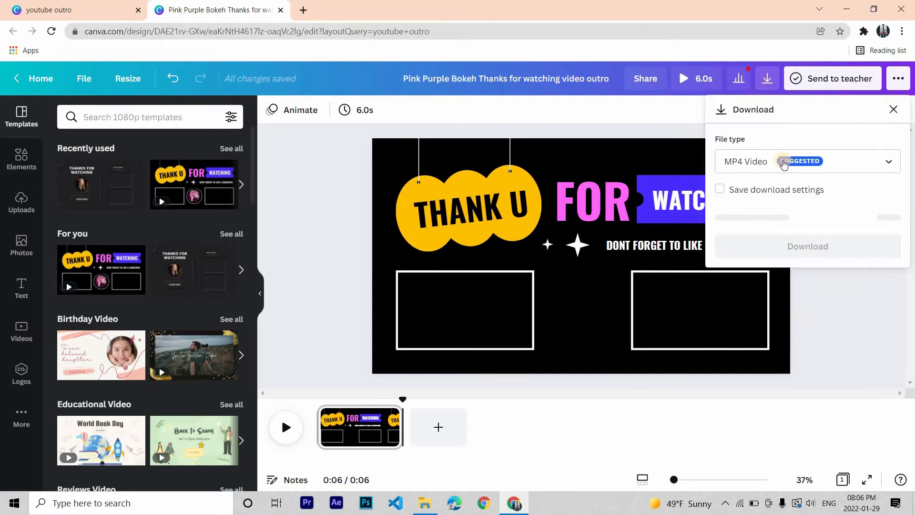
click(808, 218)
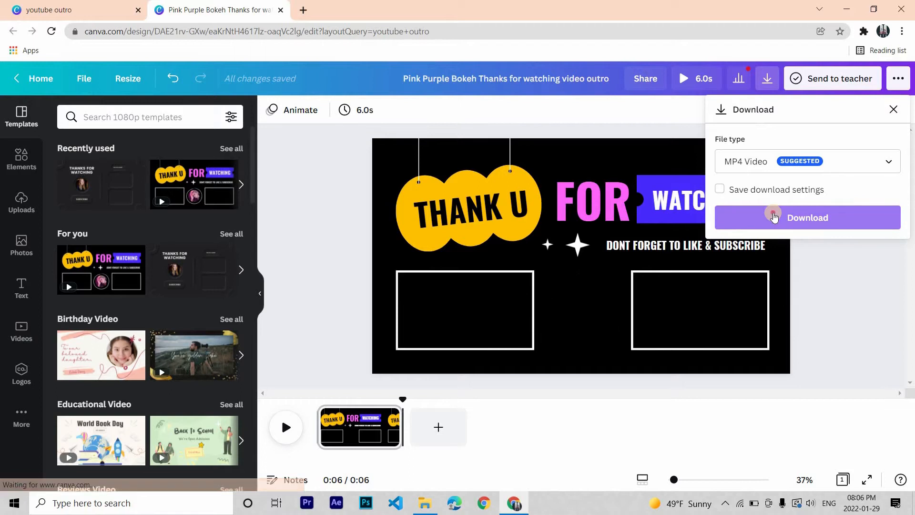
click(807, 217)
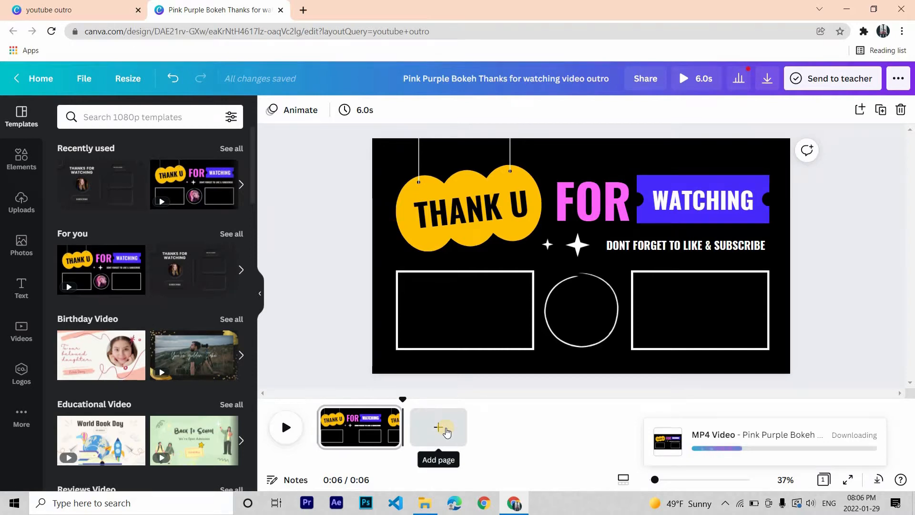
Step: Add a second page with a pink bokeh flower photo background from a 'pink' search
click(438, 427)
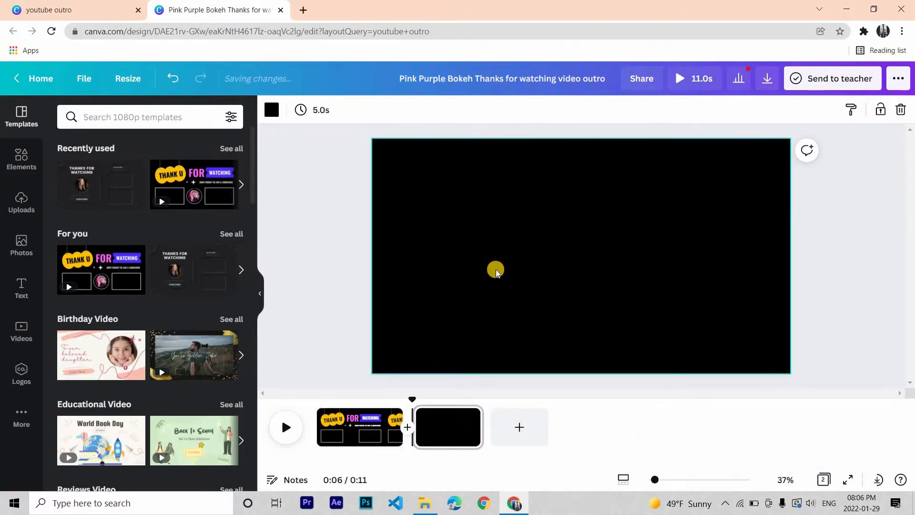
click(21, 245)
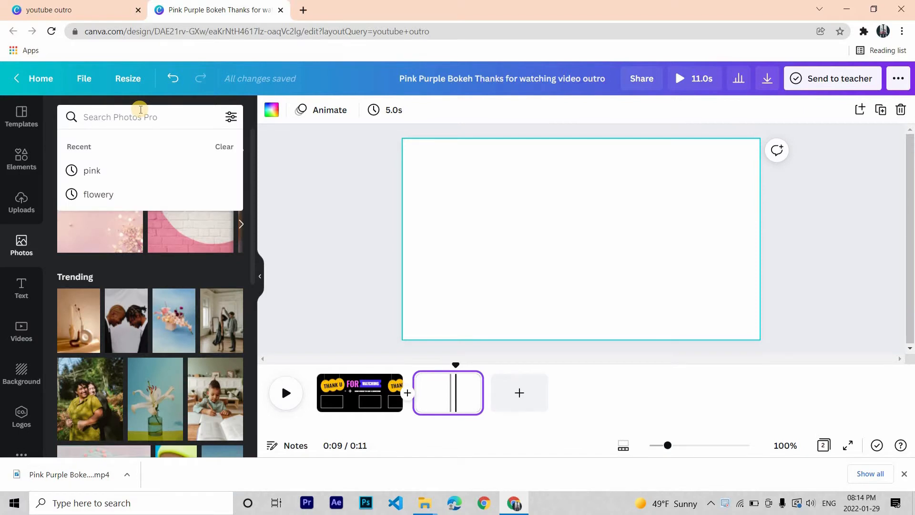
click(91, 170)
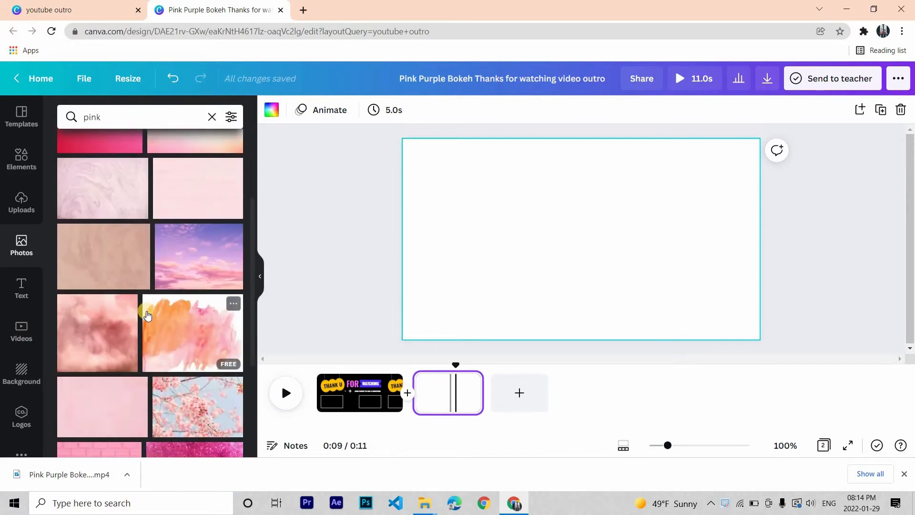
scroll(down, 3)
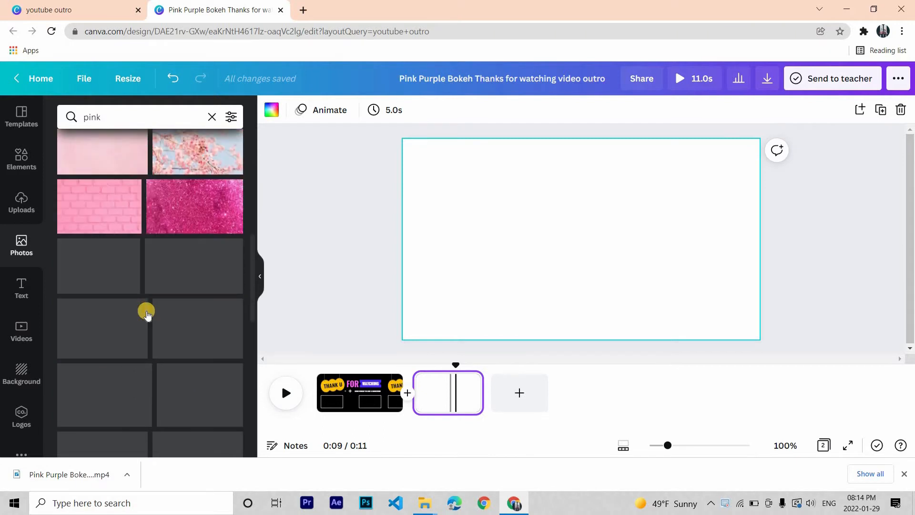
scroll(down, 3)
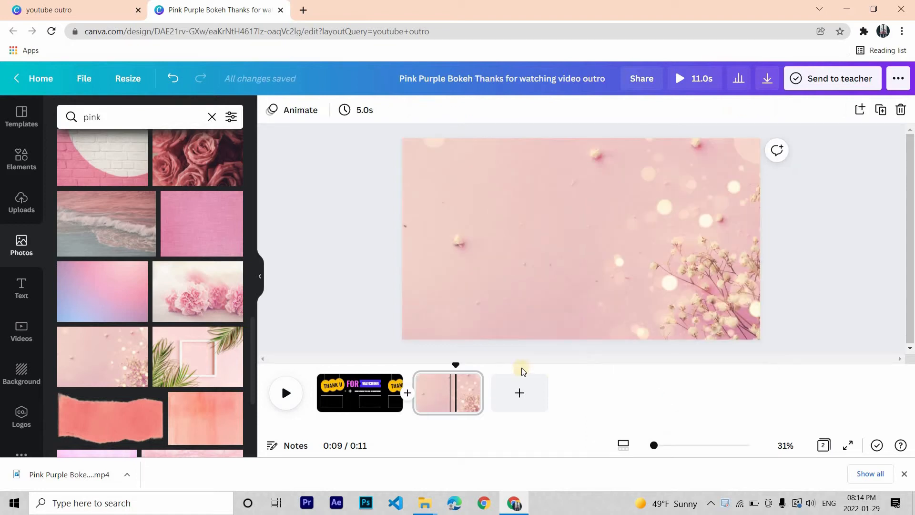
Step: Add a filtered 'circle' search result, a pale pink white-outlined circle, to the page centre
click(581, 240)
text(cic)
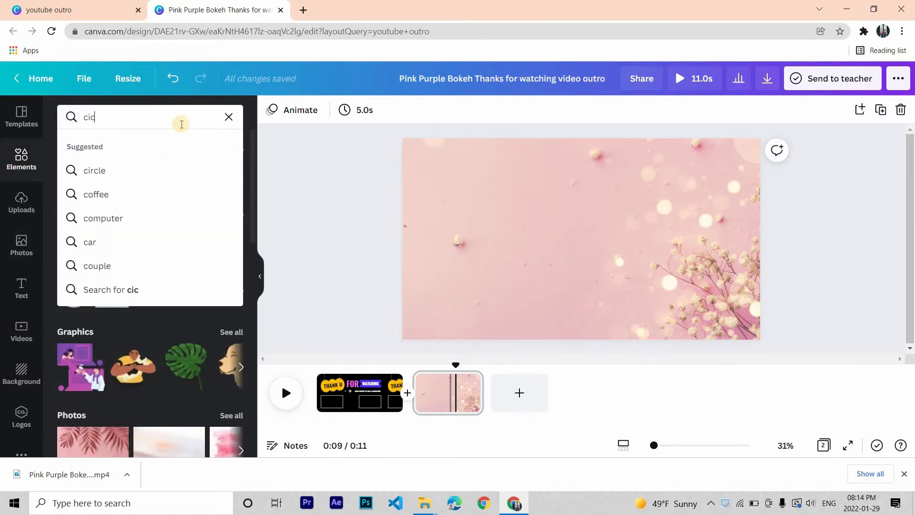
click(94, 169)
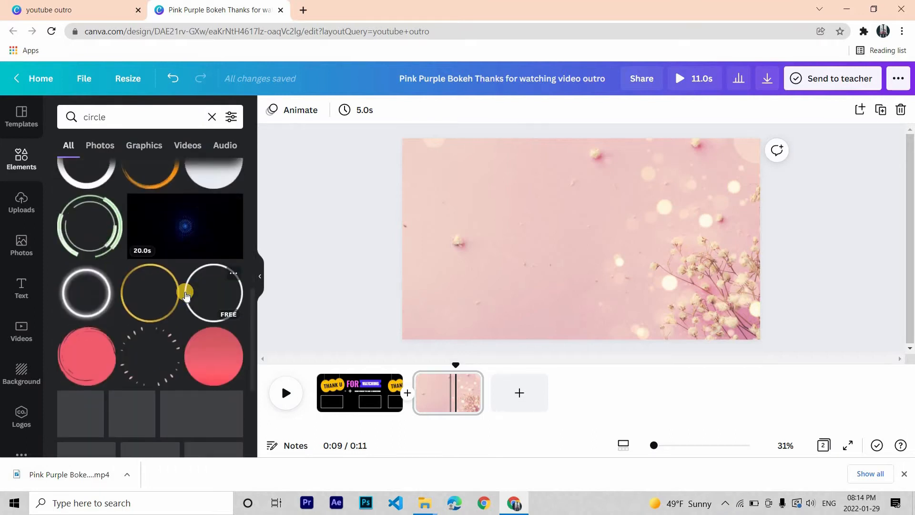
click(231, 117)
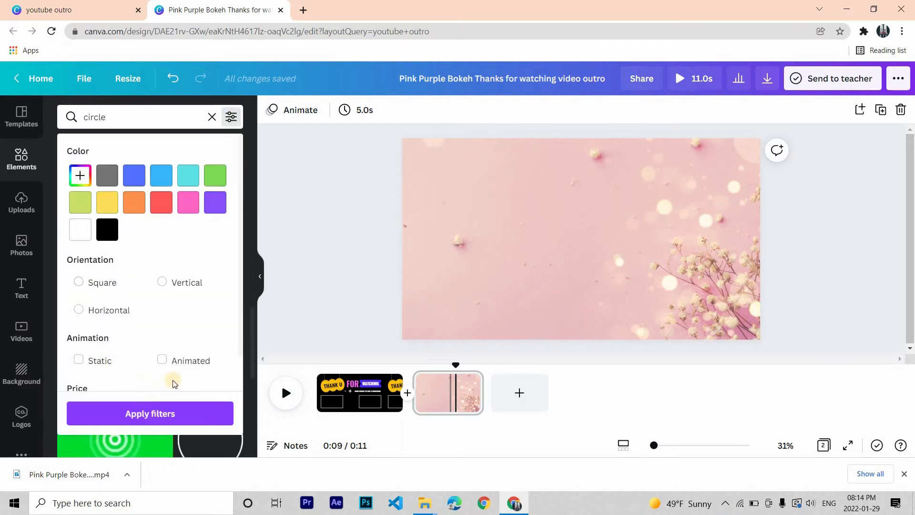
click(162, 361)
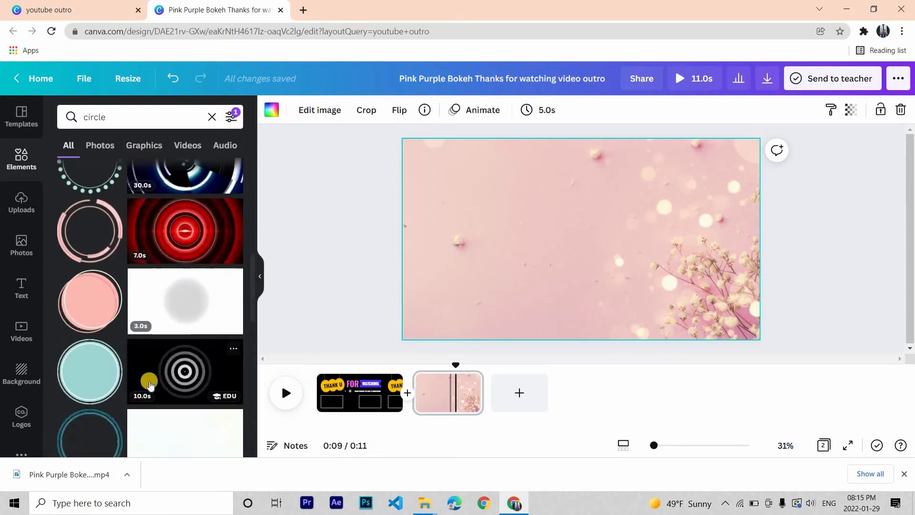
scroll(down, 3)
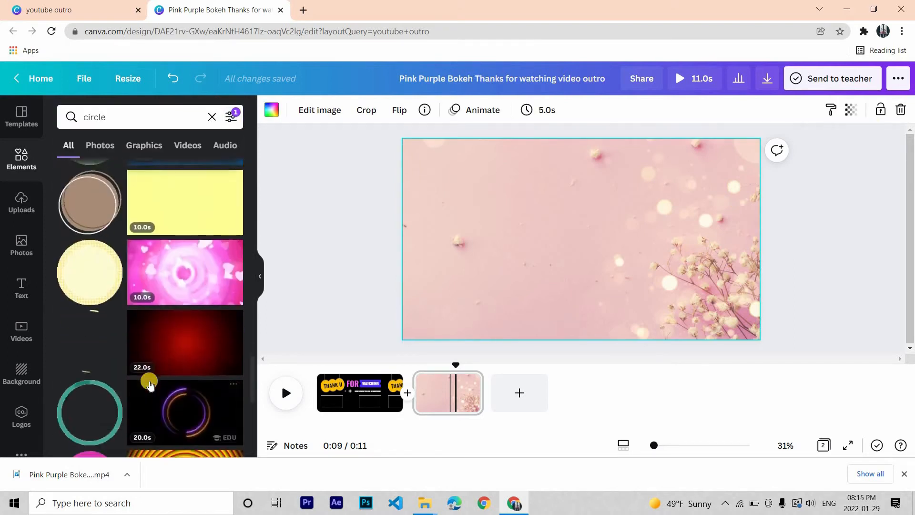
scroll(down, 3)
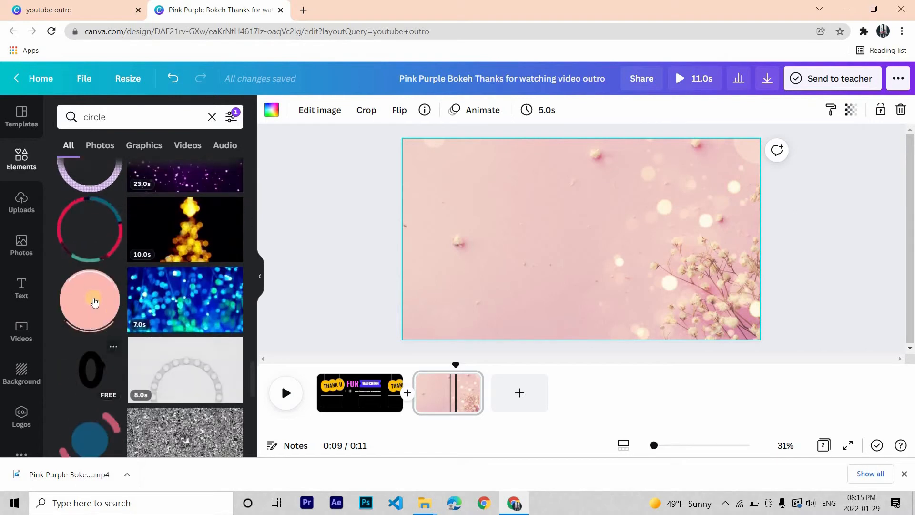
click(90, 299)
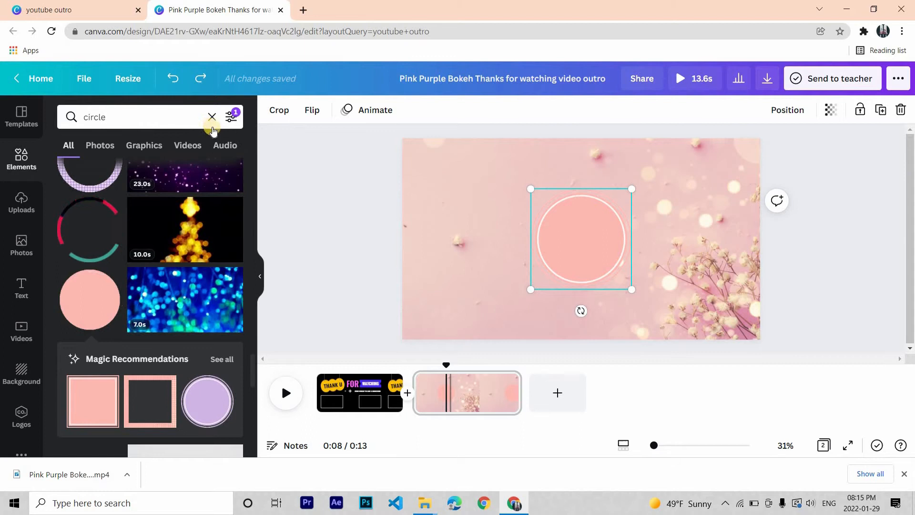
Step: Add two pink rectangle frames from a 'rectangle' graphics search, left and right of the circle
click(141, 117)
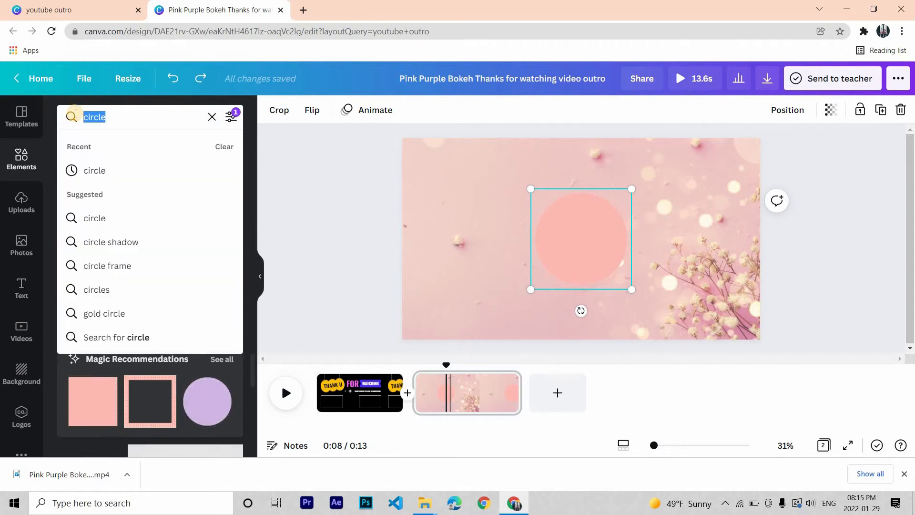
text(rectangle)
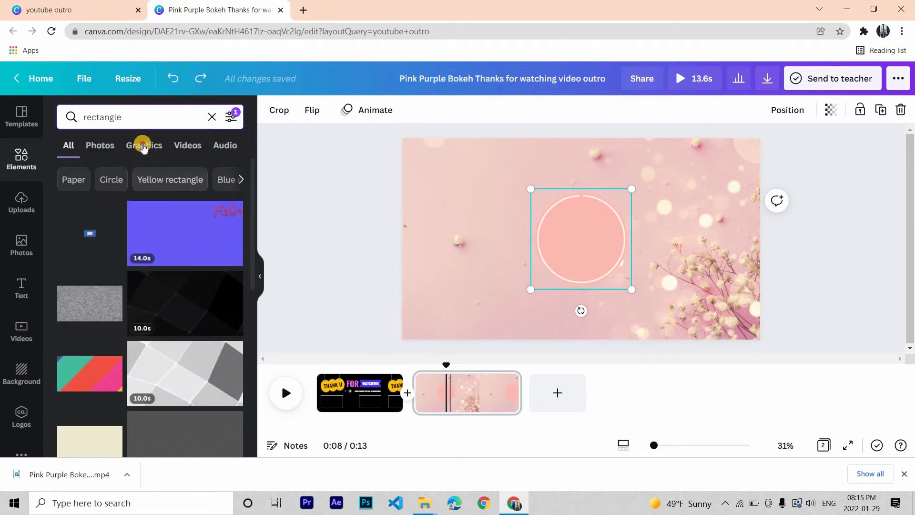
click(143, 145)
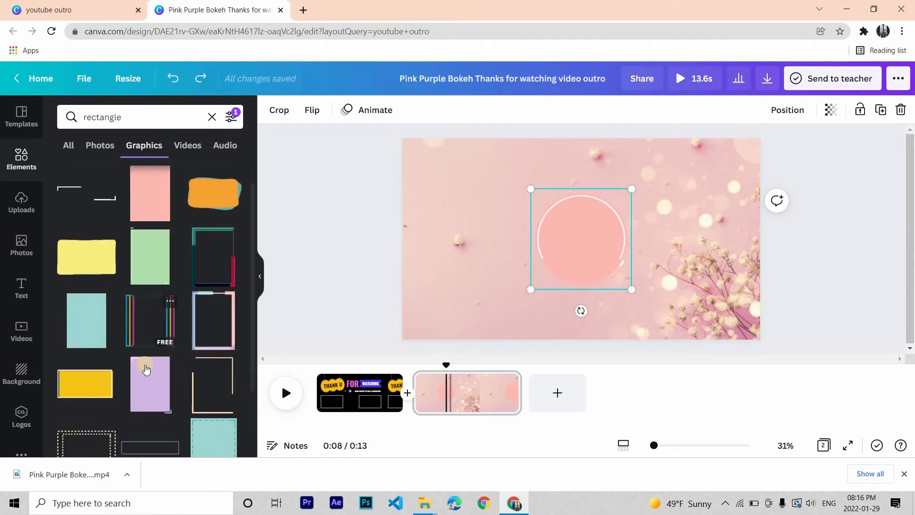
scroll(down, 3)
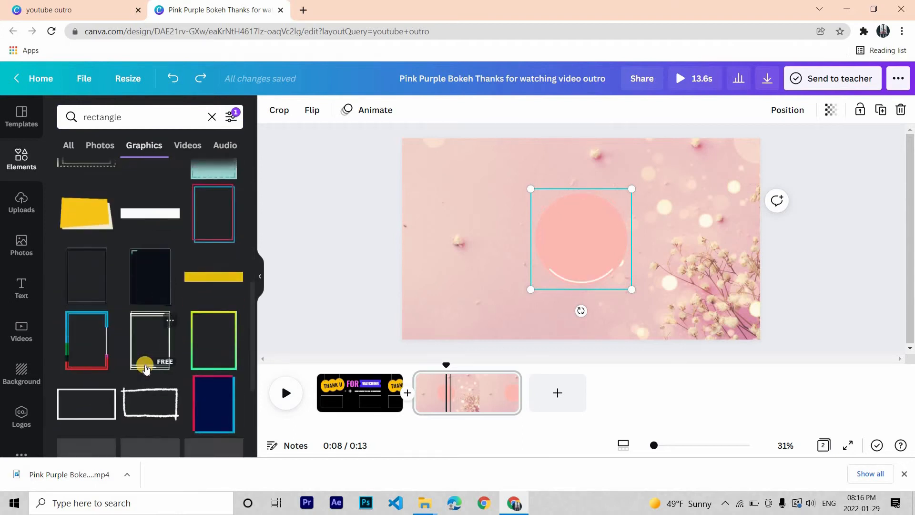
scroll(down, 3)
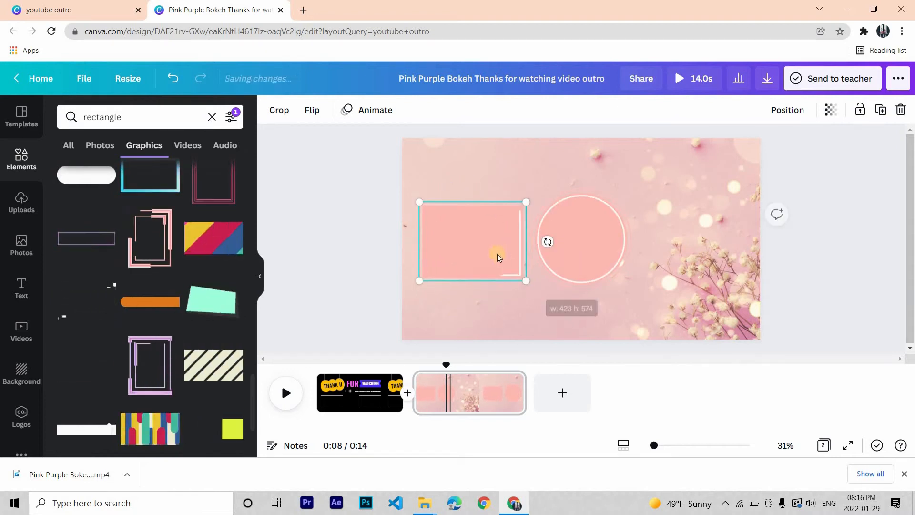
click(581, 239)
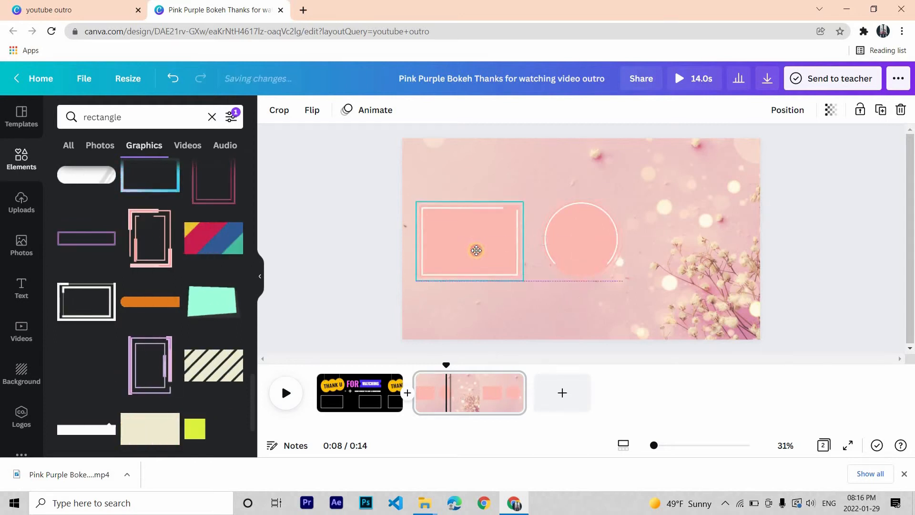
click(476, 239)
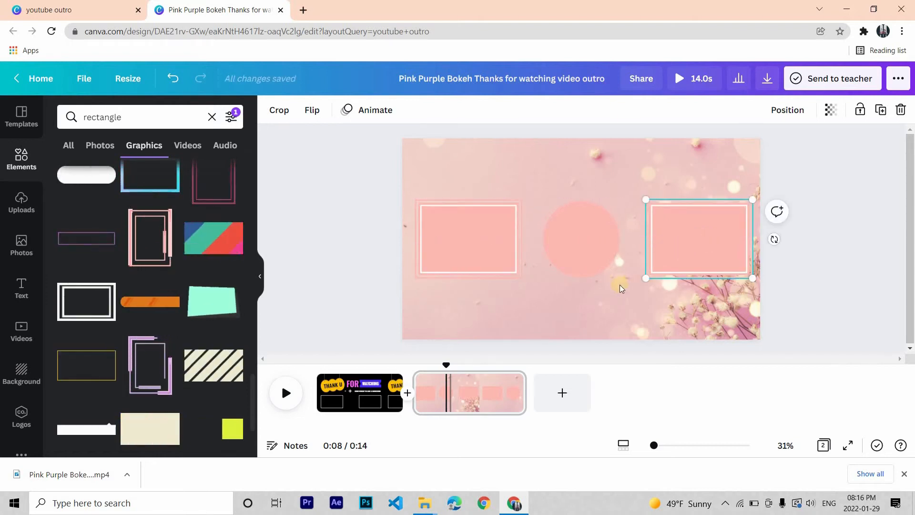
Step: Insert a styled pink heading reading THANK YOU FOR WATCHING at the top of the slide
click(21, 289)
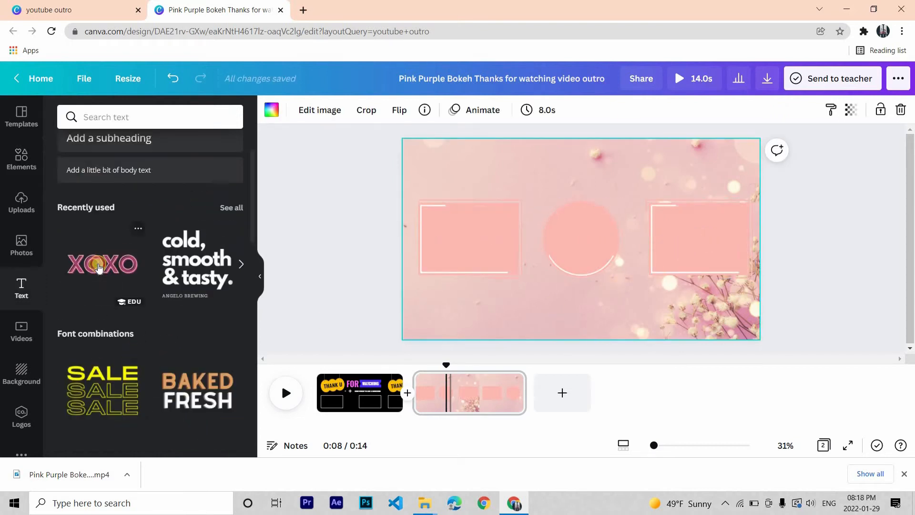
click(101, 264)
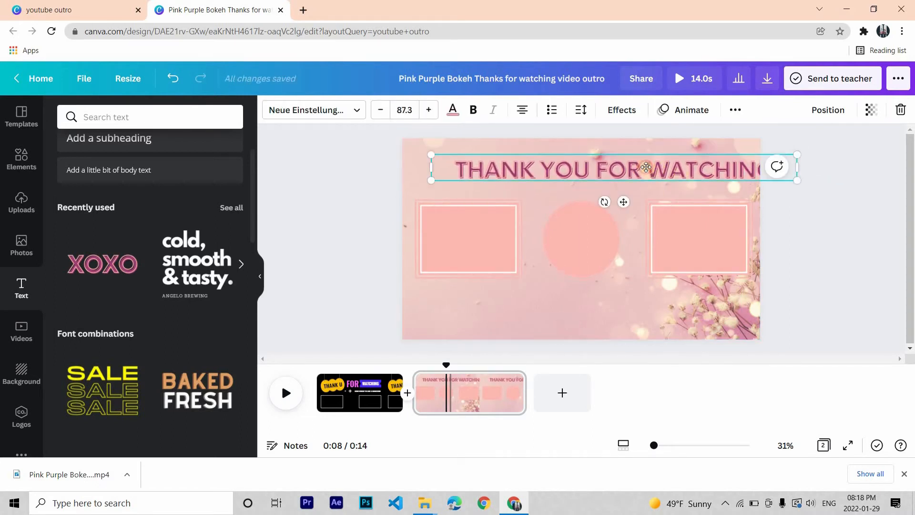
text(please)
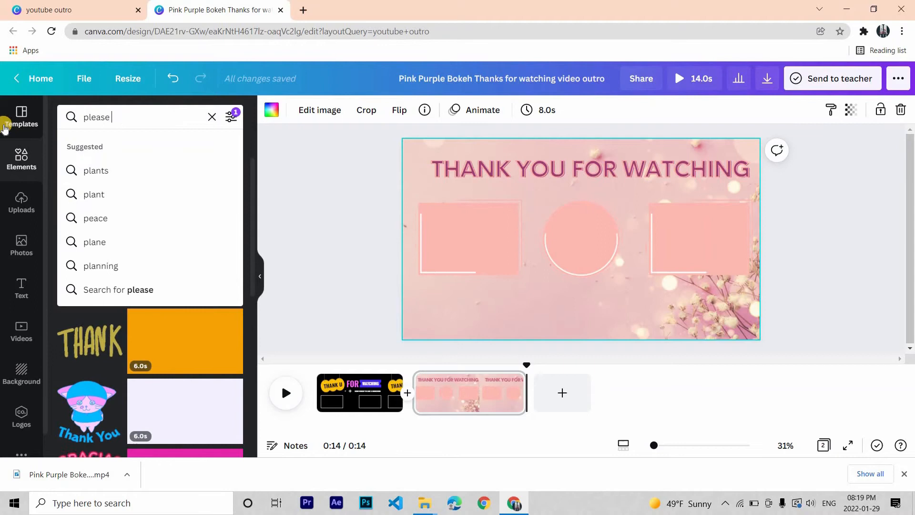
Step: Add bold SUBSCRIBE and SHARE word graphics, arranging LIKE, SUBSCRIBE, SHARE in a row
text(subscribe)
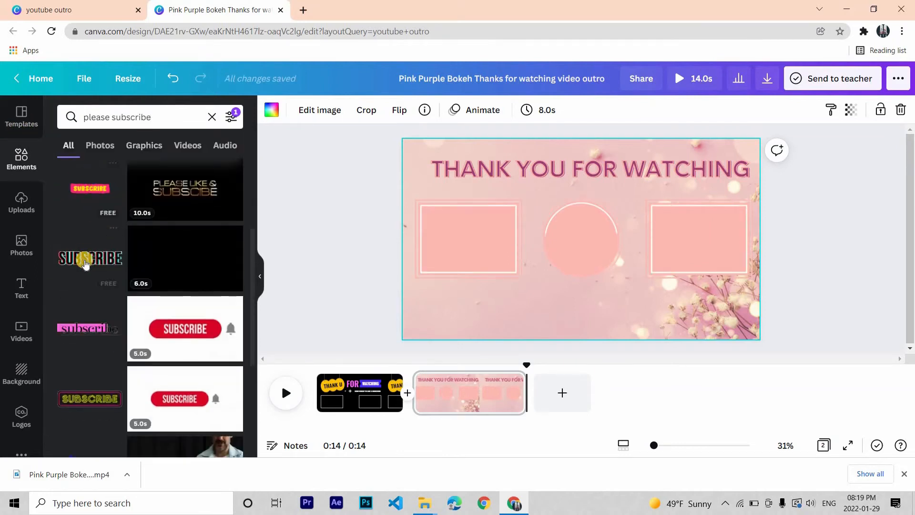
click(89, 258)
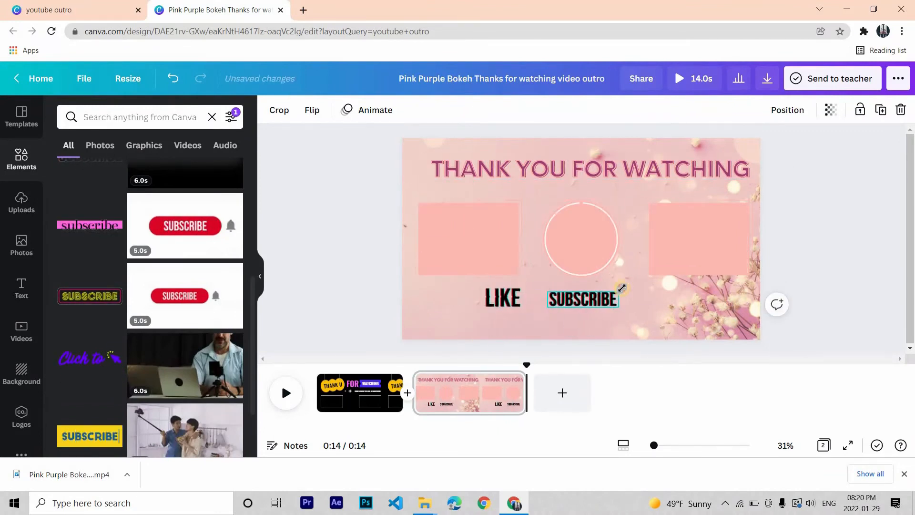
click(582, 298)
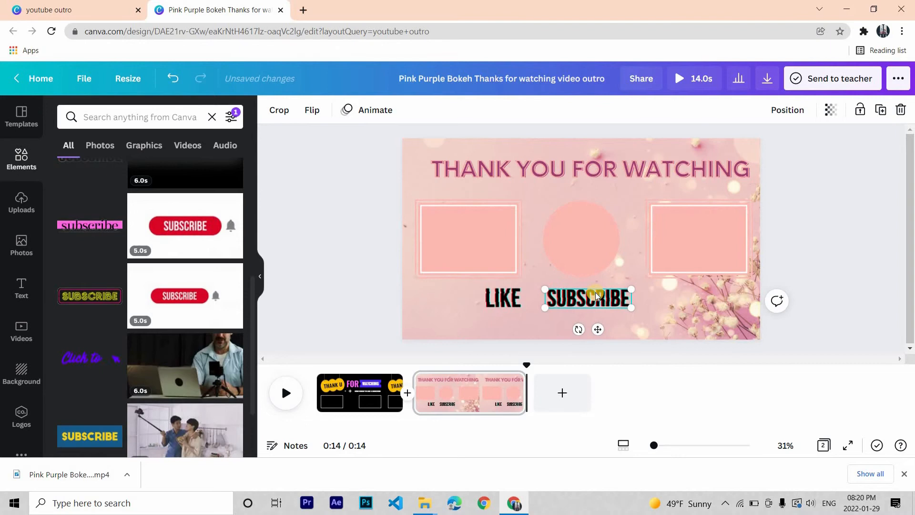
text(share)
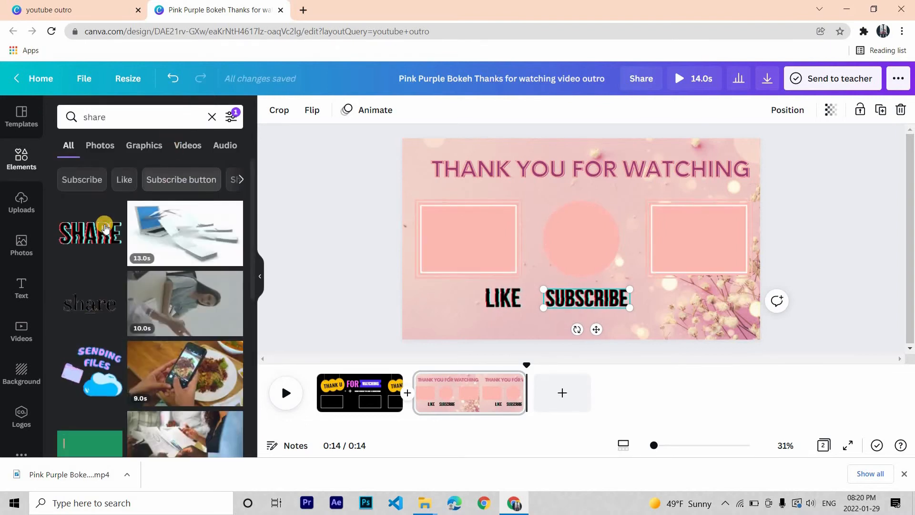
click(90, 233)
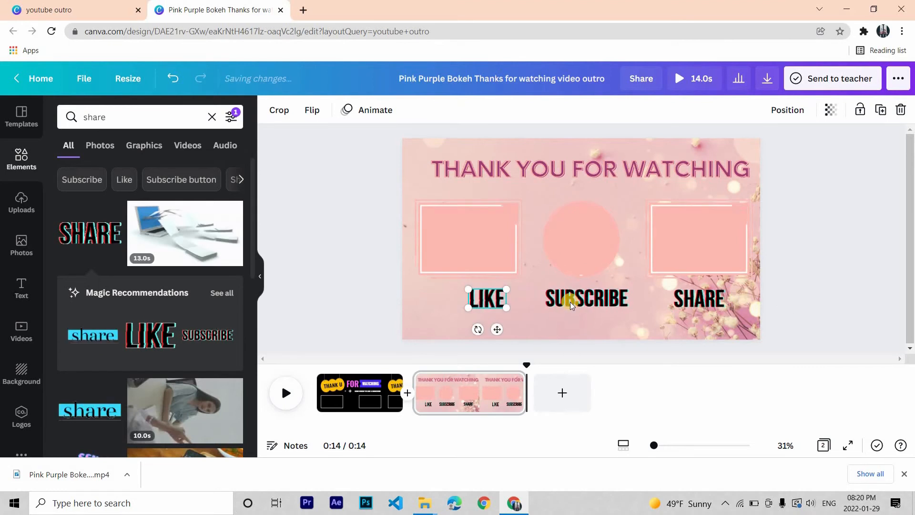
Step: Add Facebook and Instagram logos with 'Your facebook link' and 'Your Instagram link' captions beside them
click(586, 299)
text(facebook logo)
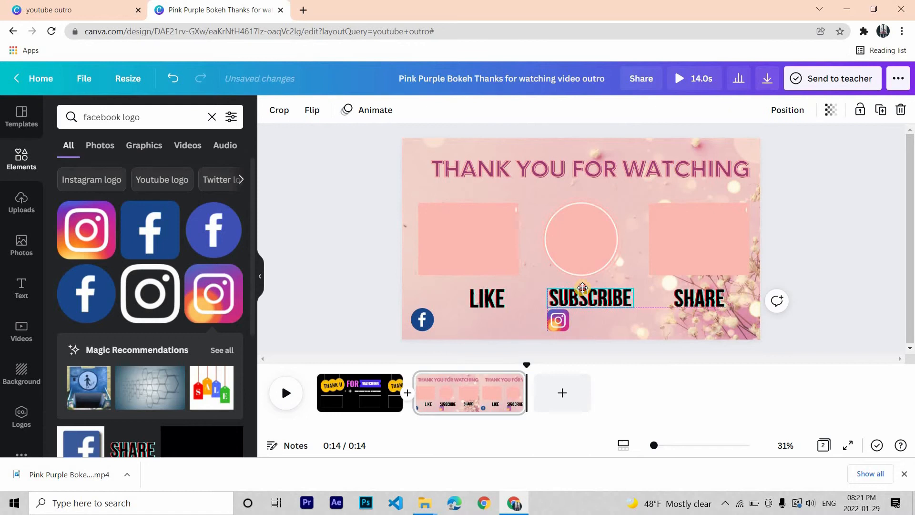
click(21, 288)
text(Your Instagram link)
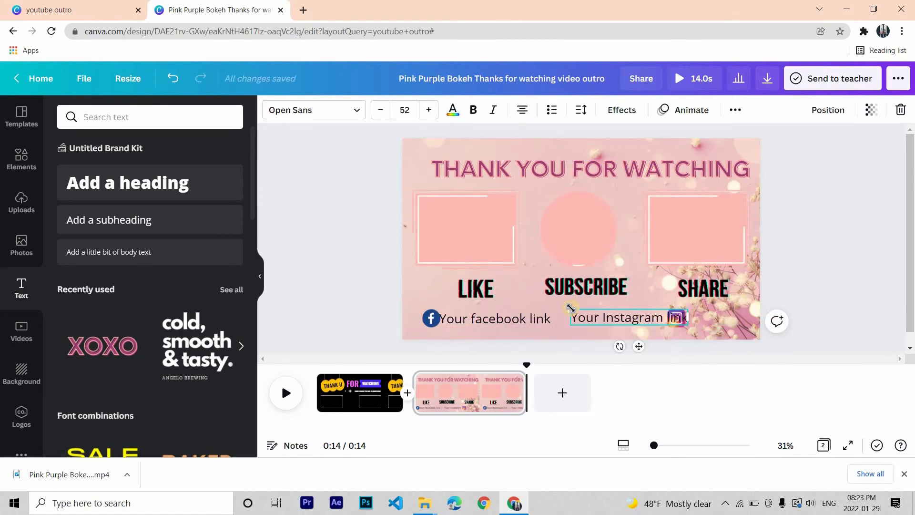
click(495, 318)
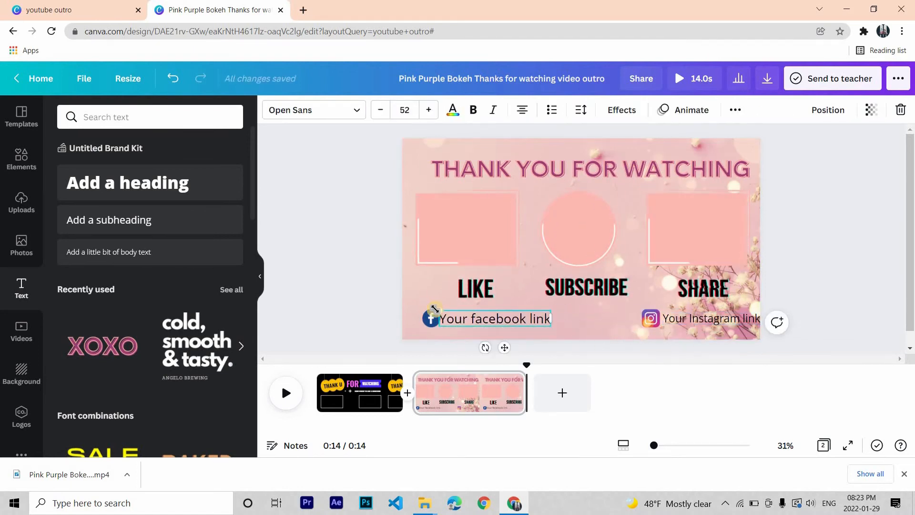
click(465, 229)
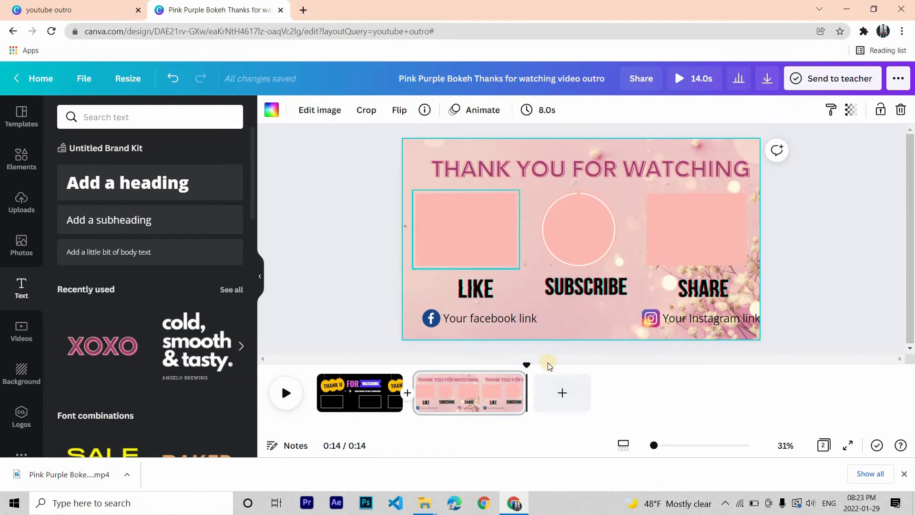
Step: Duplicate the page, make the heading two lines, and add an '&' graphic and a comma after LIKE
click(561, 392)
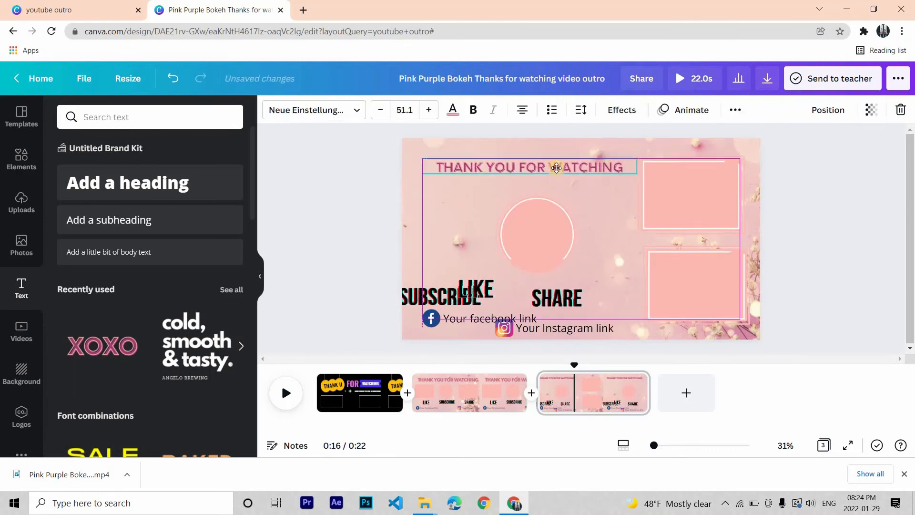
click(437, 271)
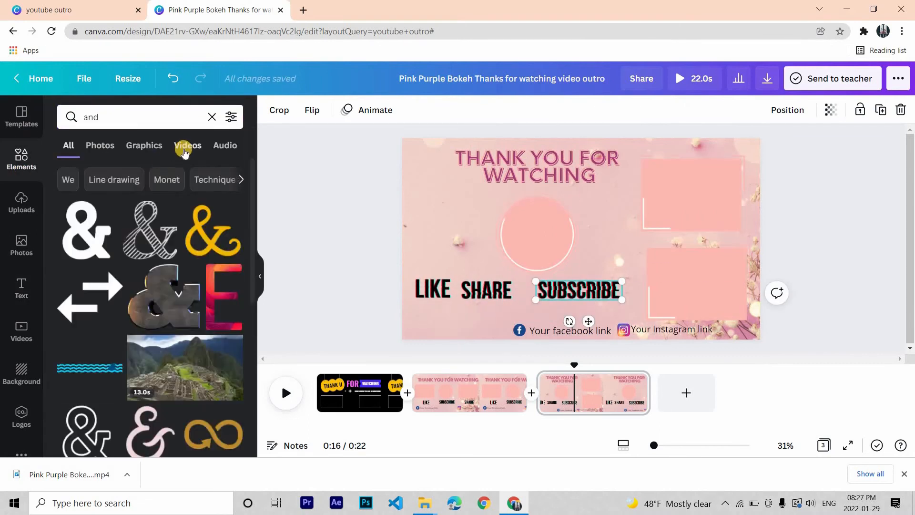
click(144, 145)
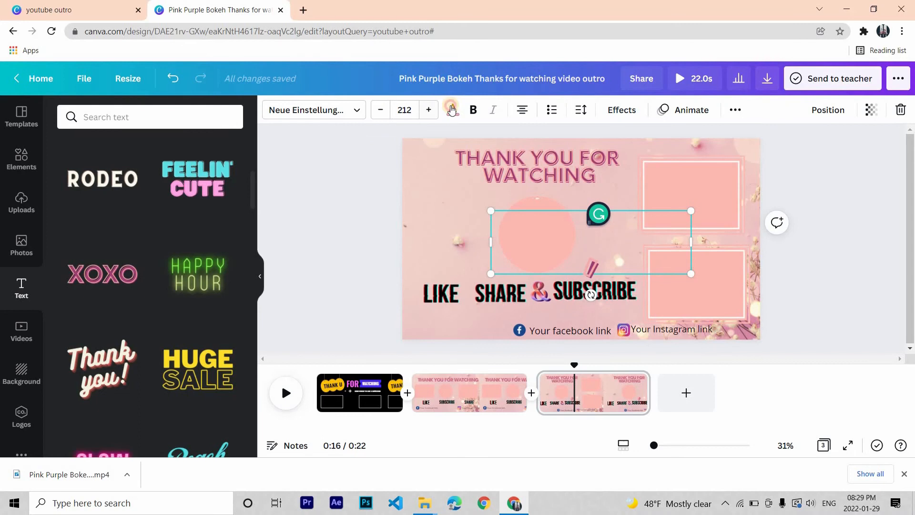
click(452, 109)
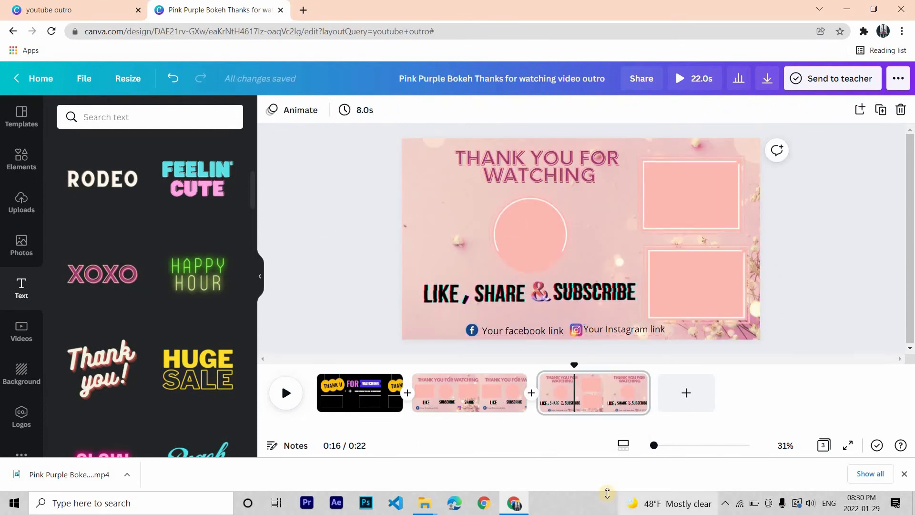
Step: Download pages 2–3 of the outro as an MP4 video
click(447, 392)
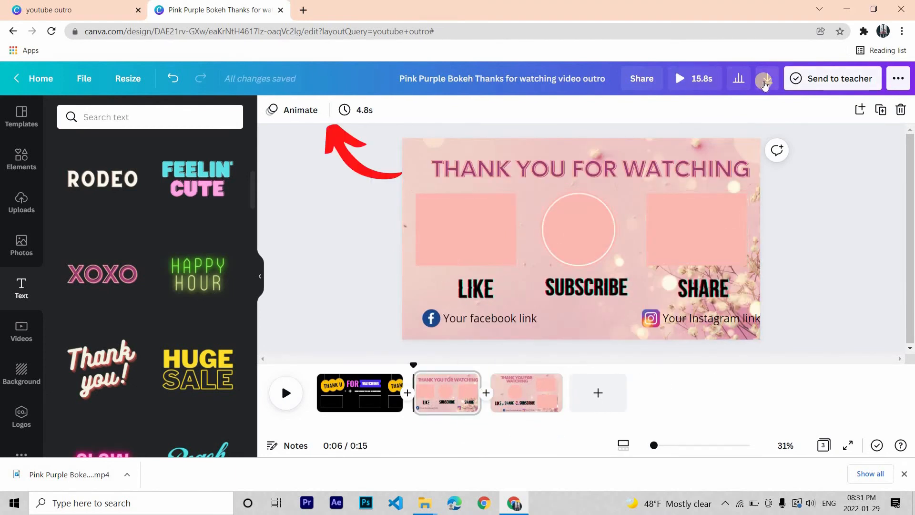
click(767, 78)
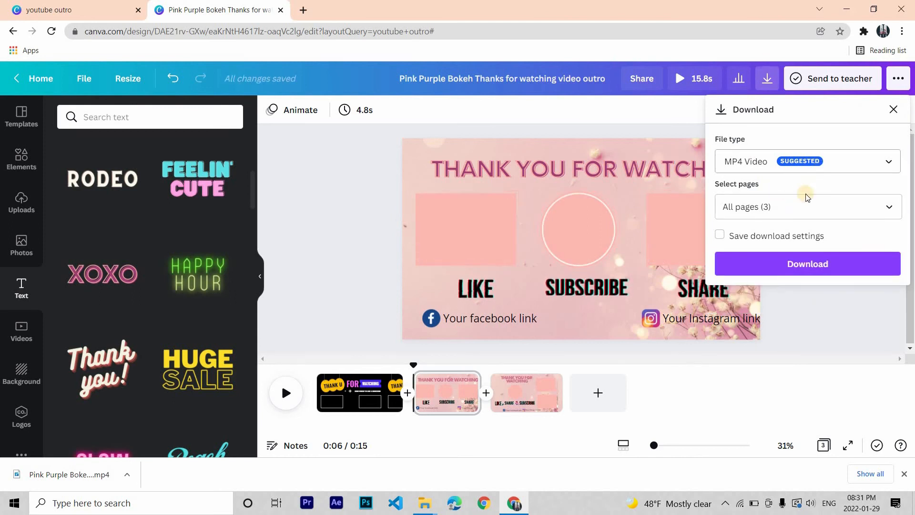
click(807, 206)
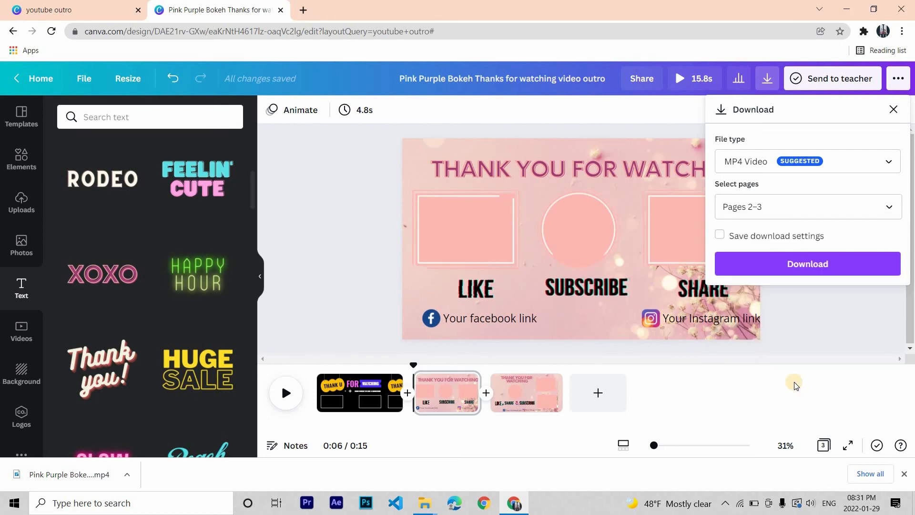
click(807, 264)
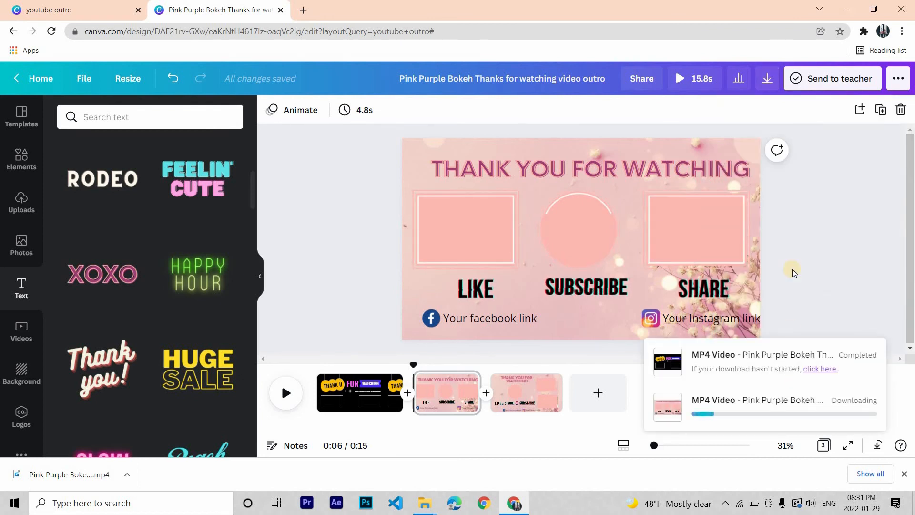